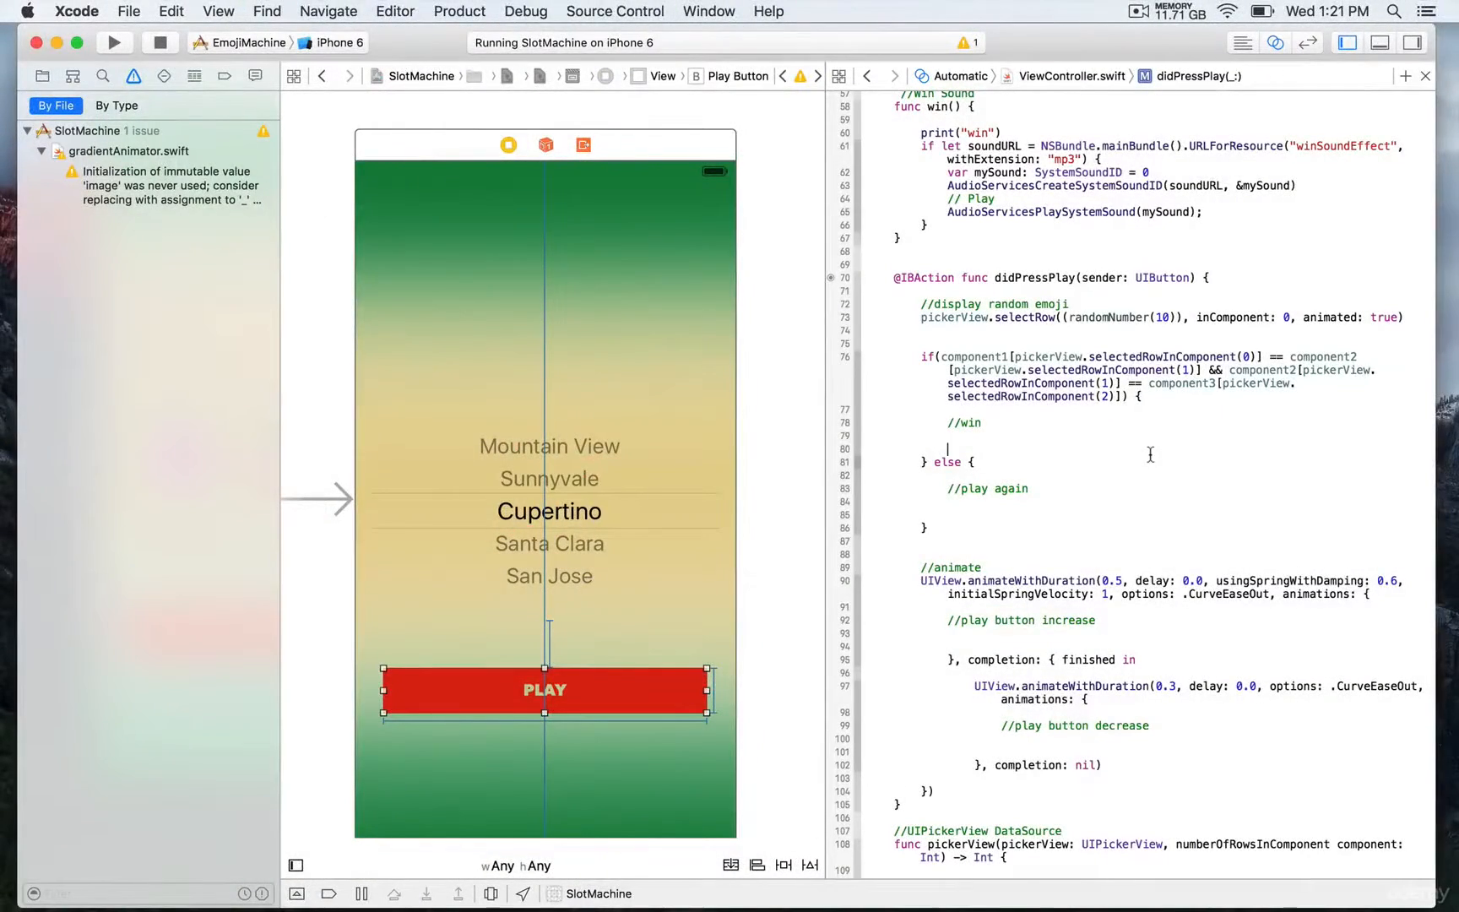
pyautogui.moveTo(547, 691)
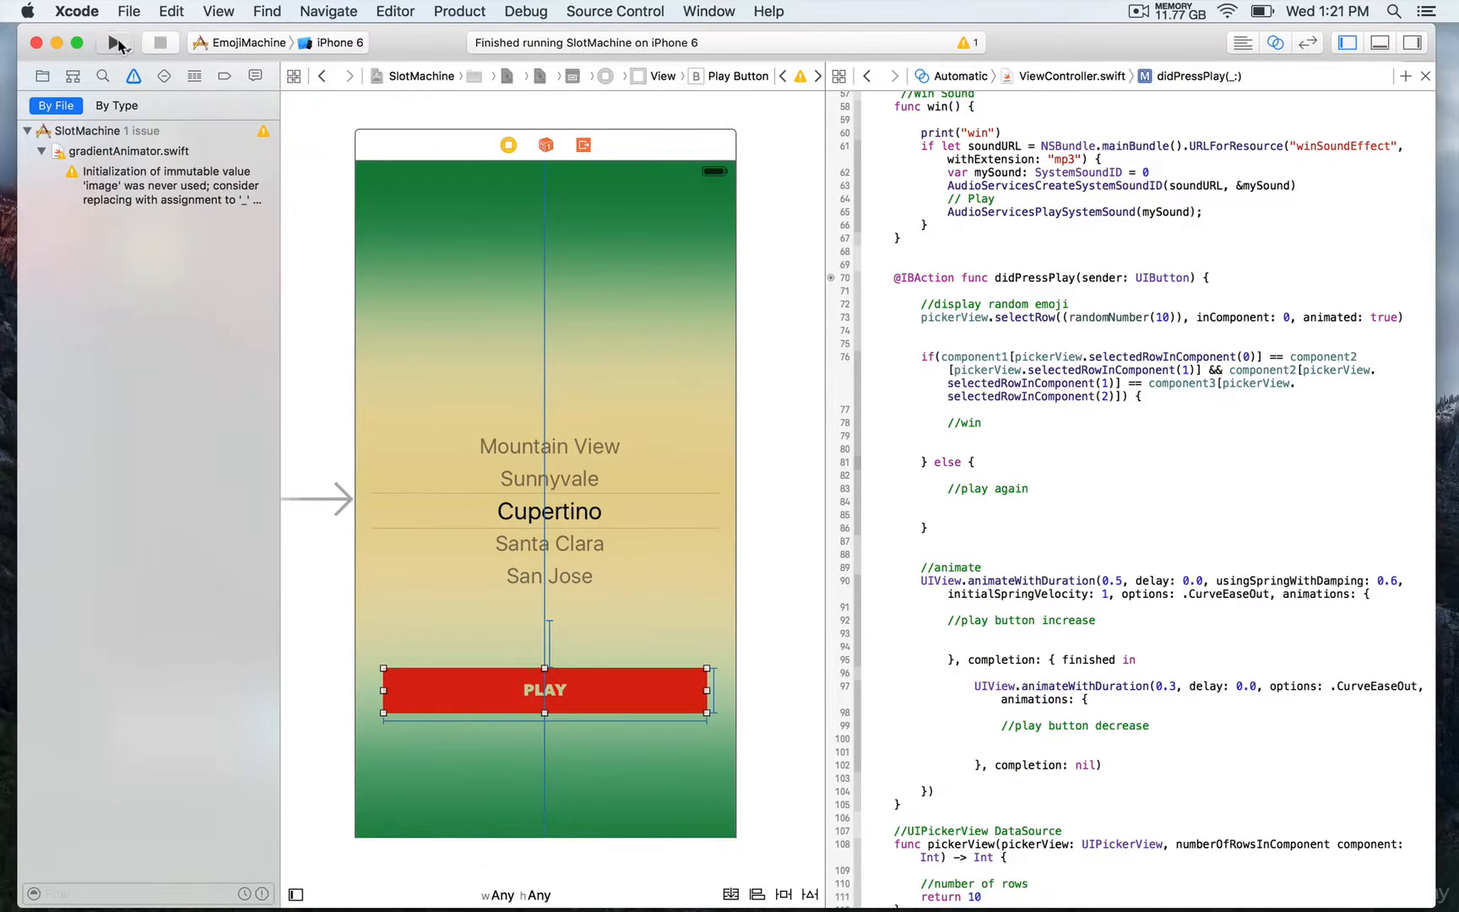
# Run SlotMachine and tap PLAY twice, seeing only the first reel spin to watermelon.
pyautogui.click(115, 44)
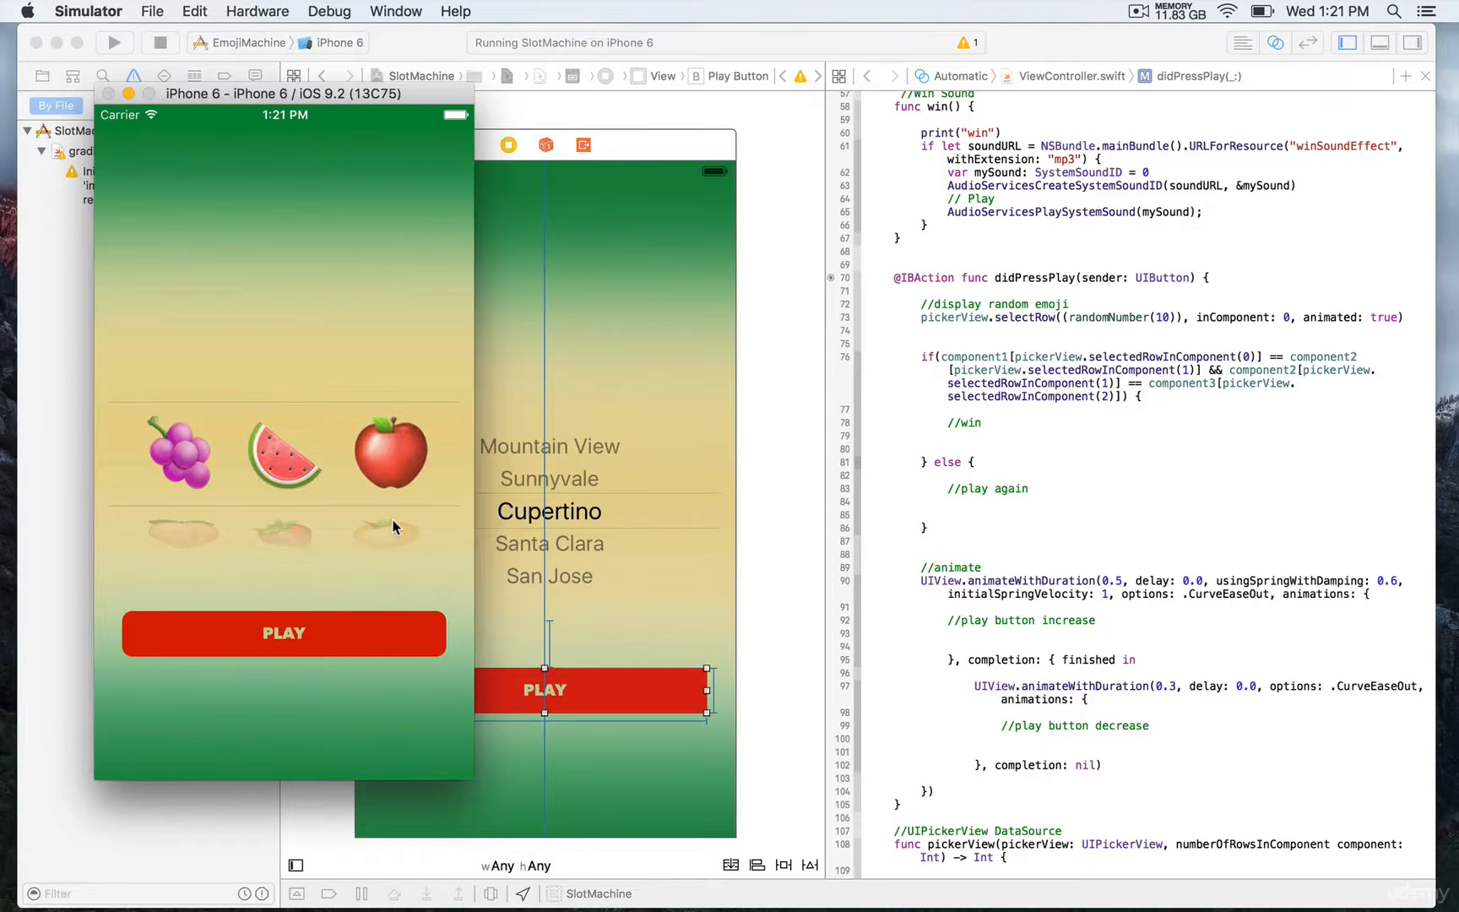
pyautogui.moveTo(305, 687)
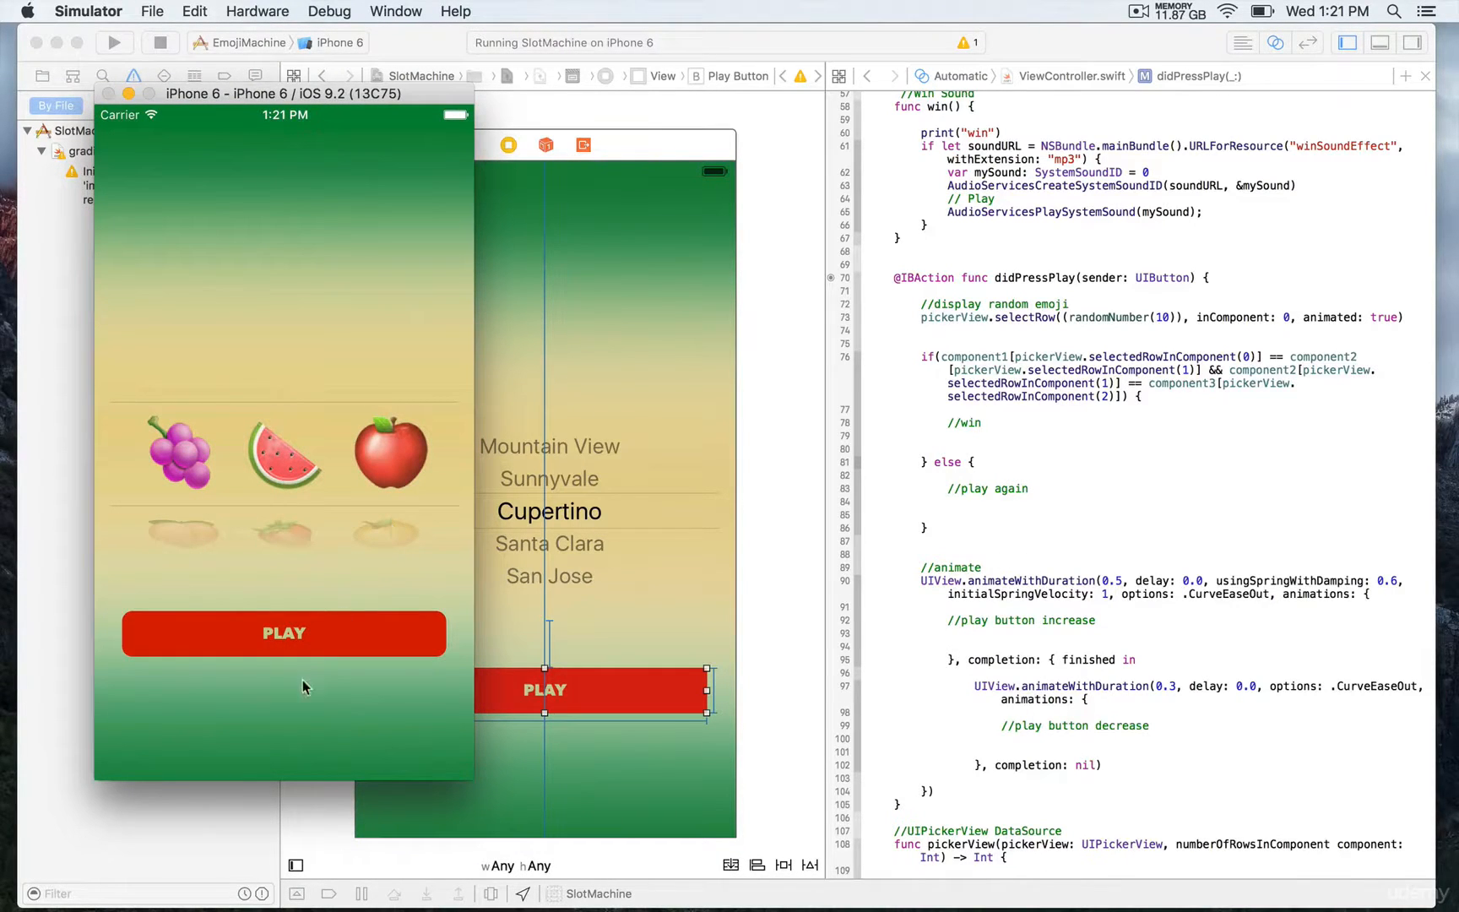
pyautogui.click(283, 633)
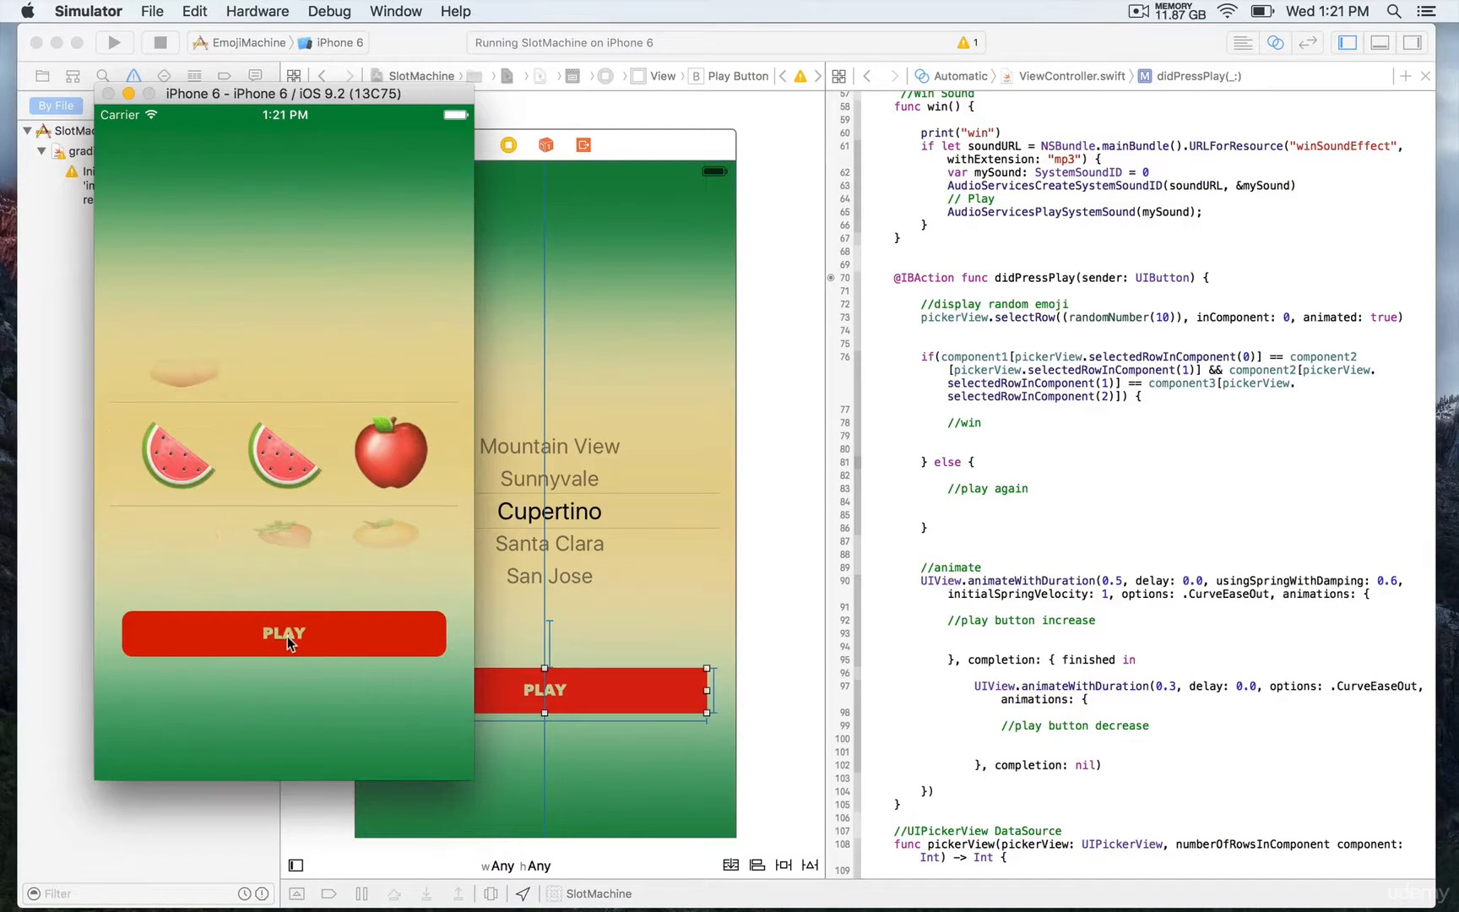
pyautogui.click(284, 633)
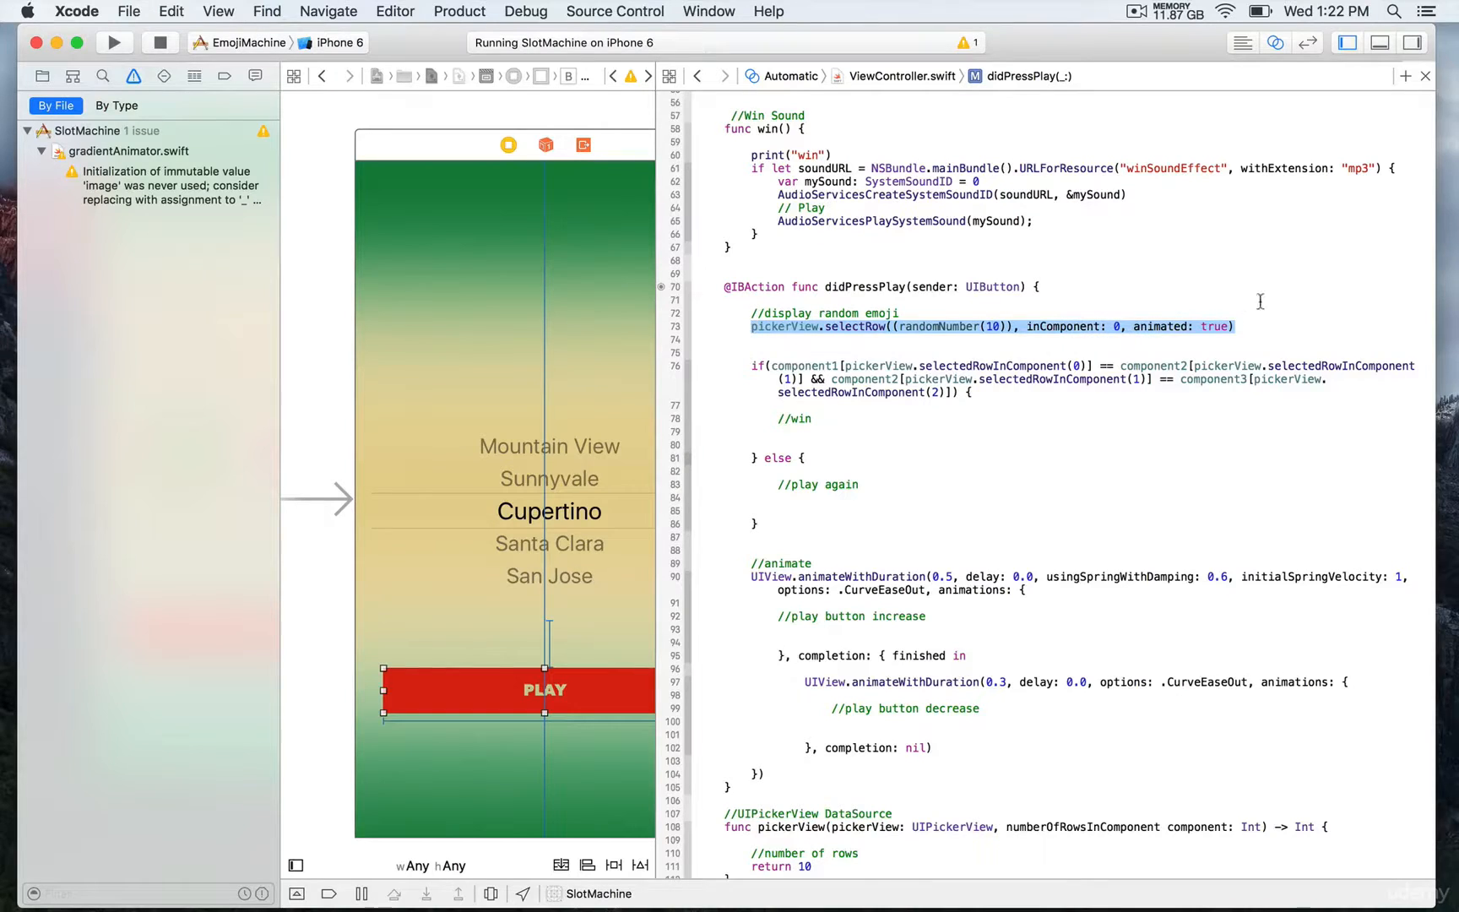
# Add selectRow(randomNumber(10)) calls for components 1 and 2, then stop the running app.
pyautogui.write('pickerView.selectRow((randomNumber(10)), inComponent: 0, animated: true)')
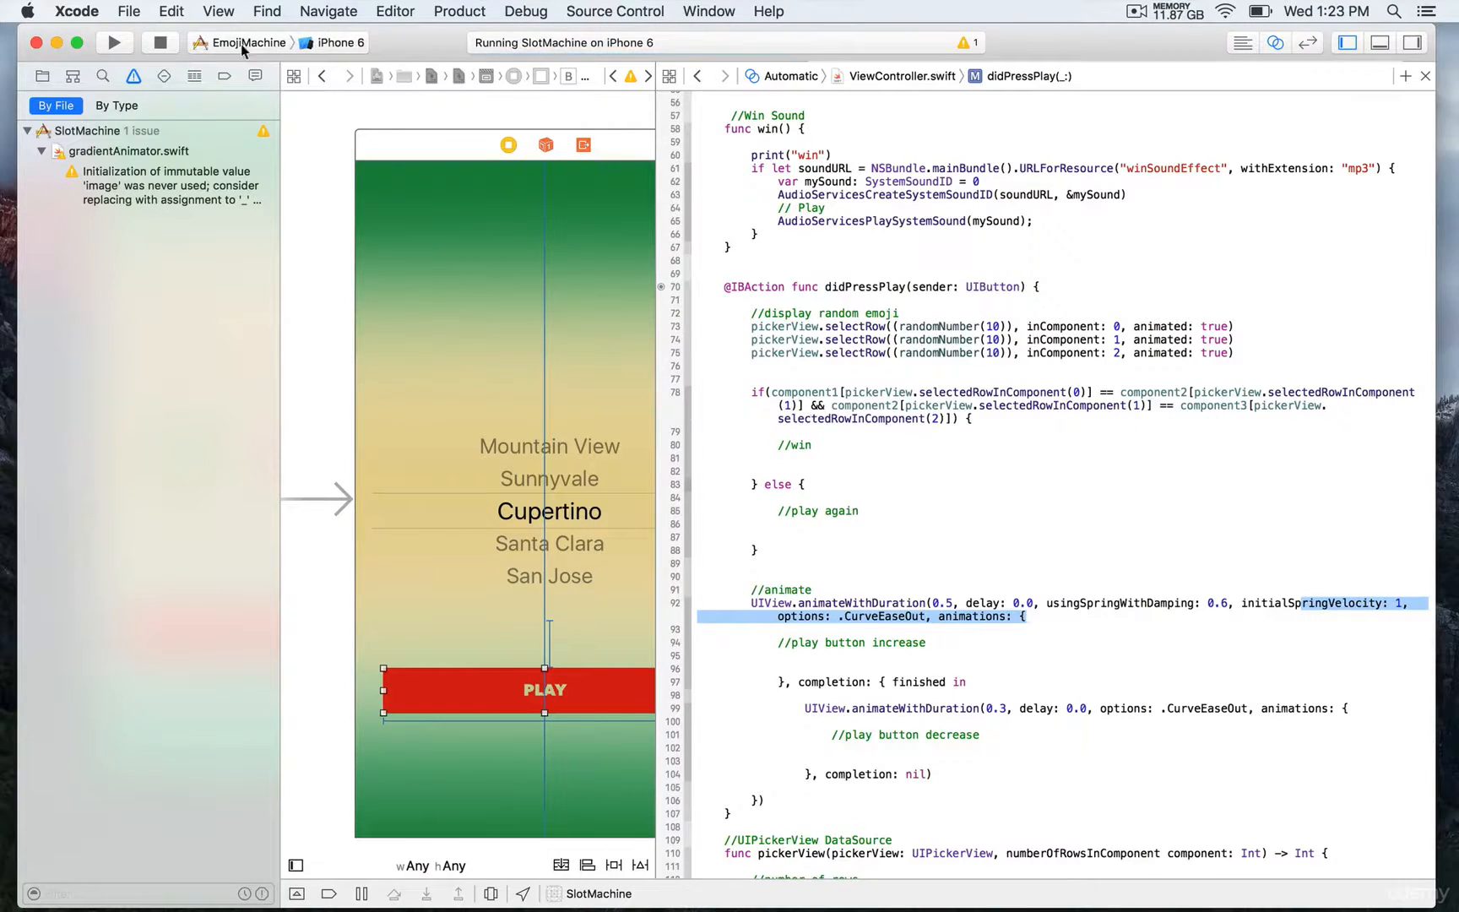
pyautogui.click(166, 43)
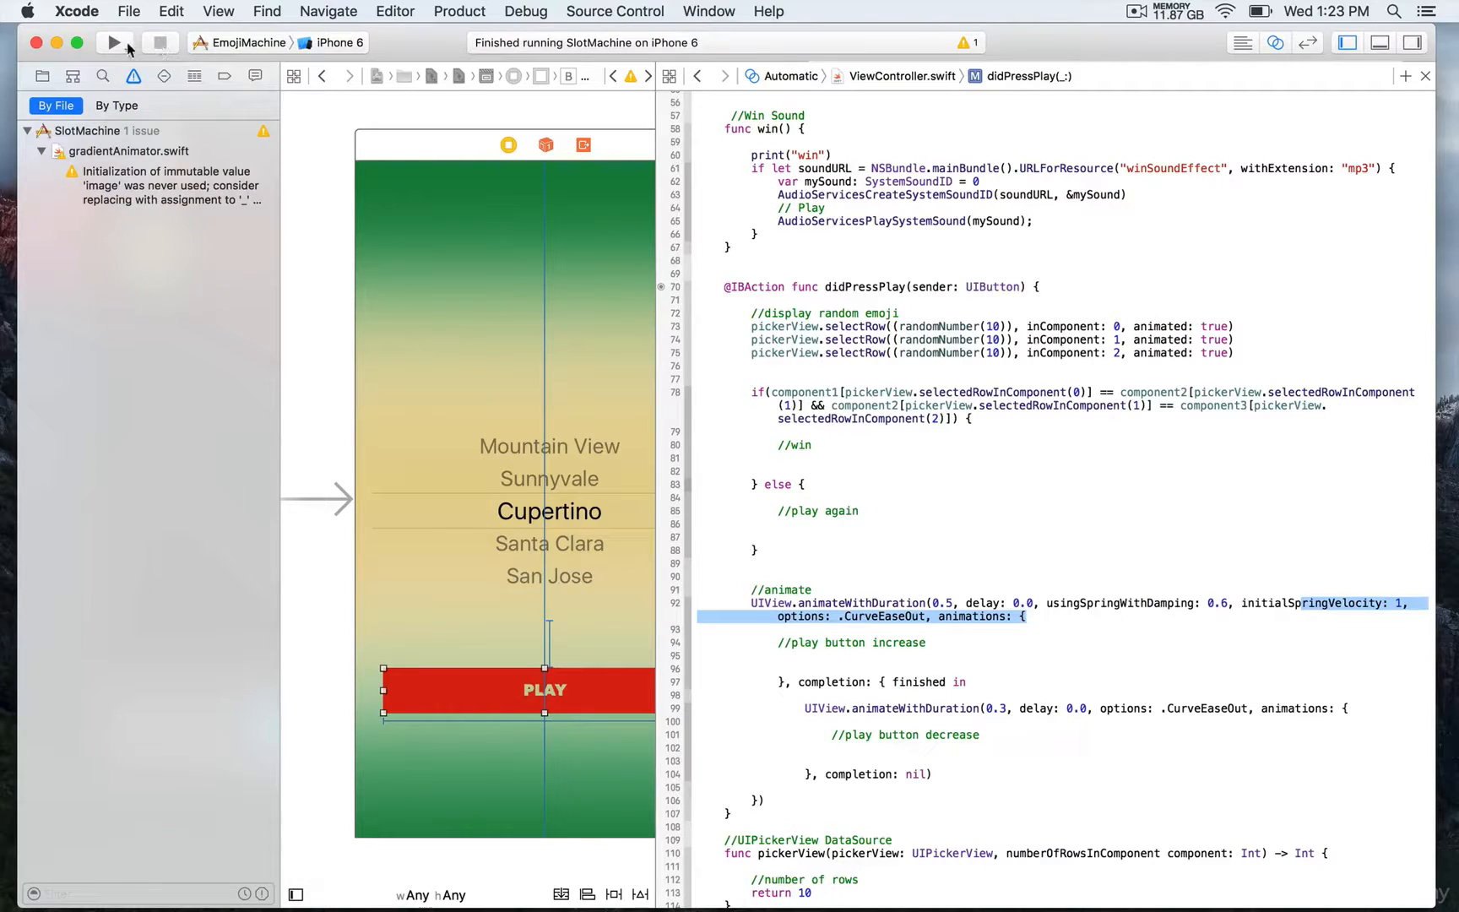
# Relaunch SlotMachine and tap PLAY three times, all three reels now spinning independently.
pyautogui.click(115, 42)
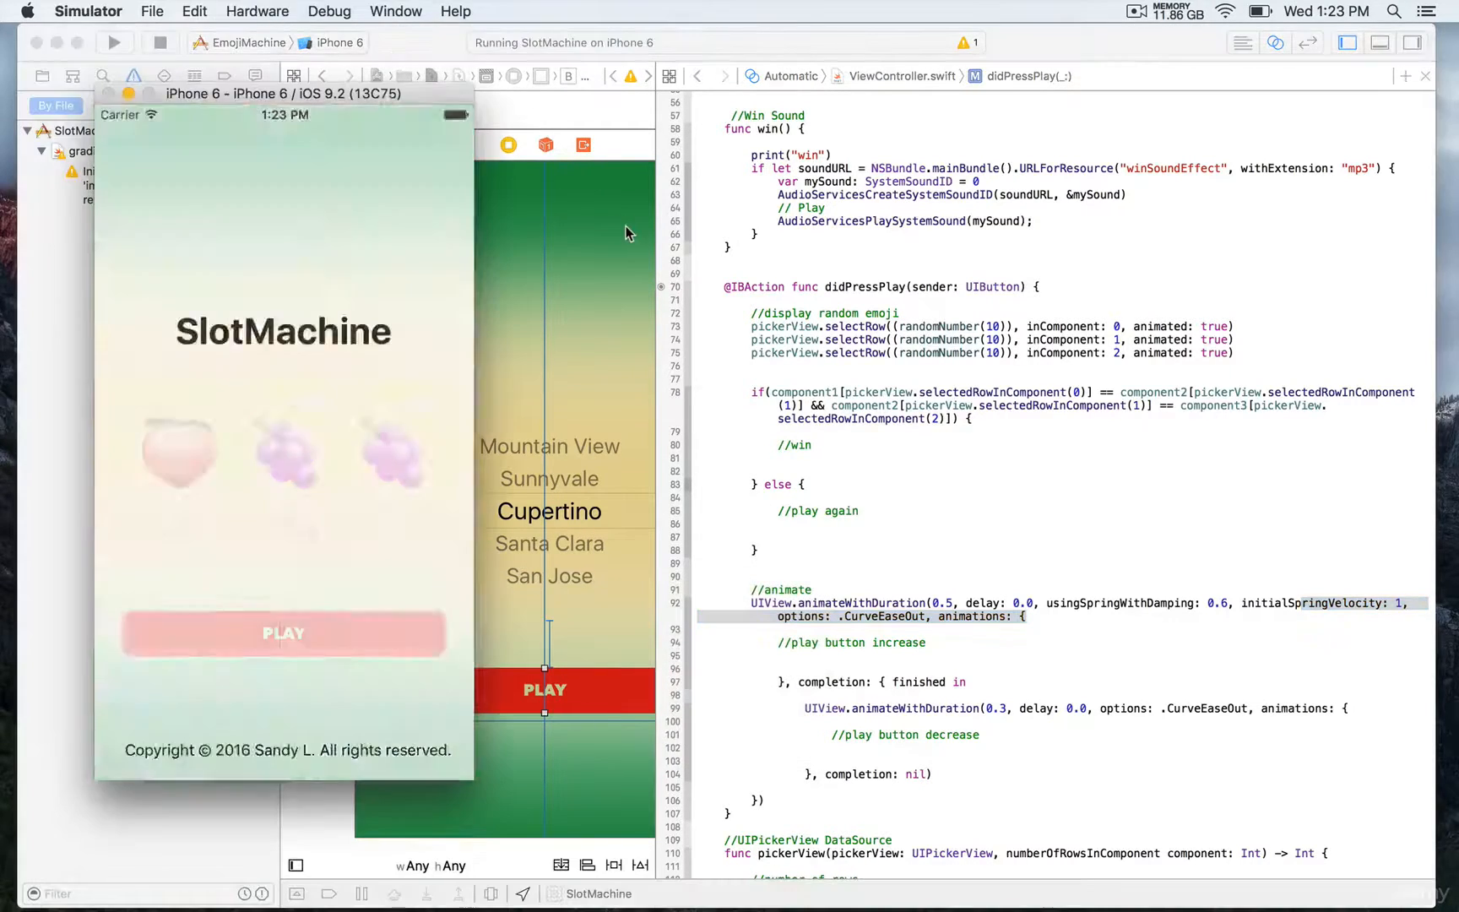
pyautogui.click(283, 633)
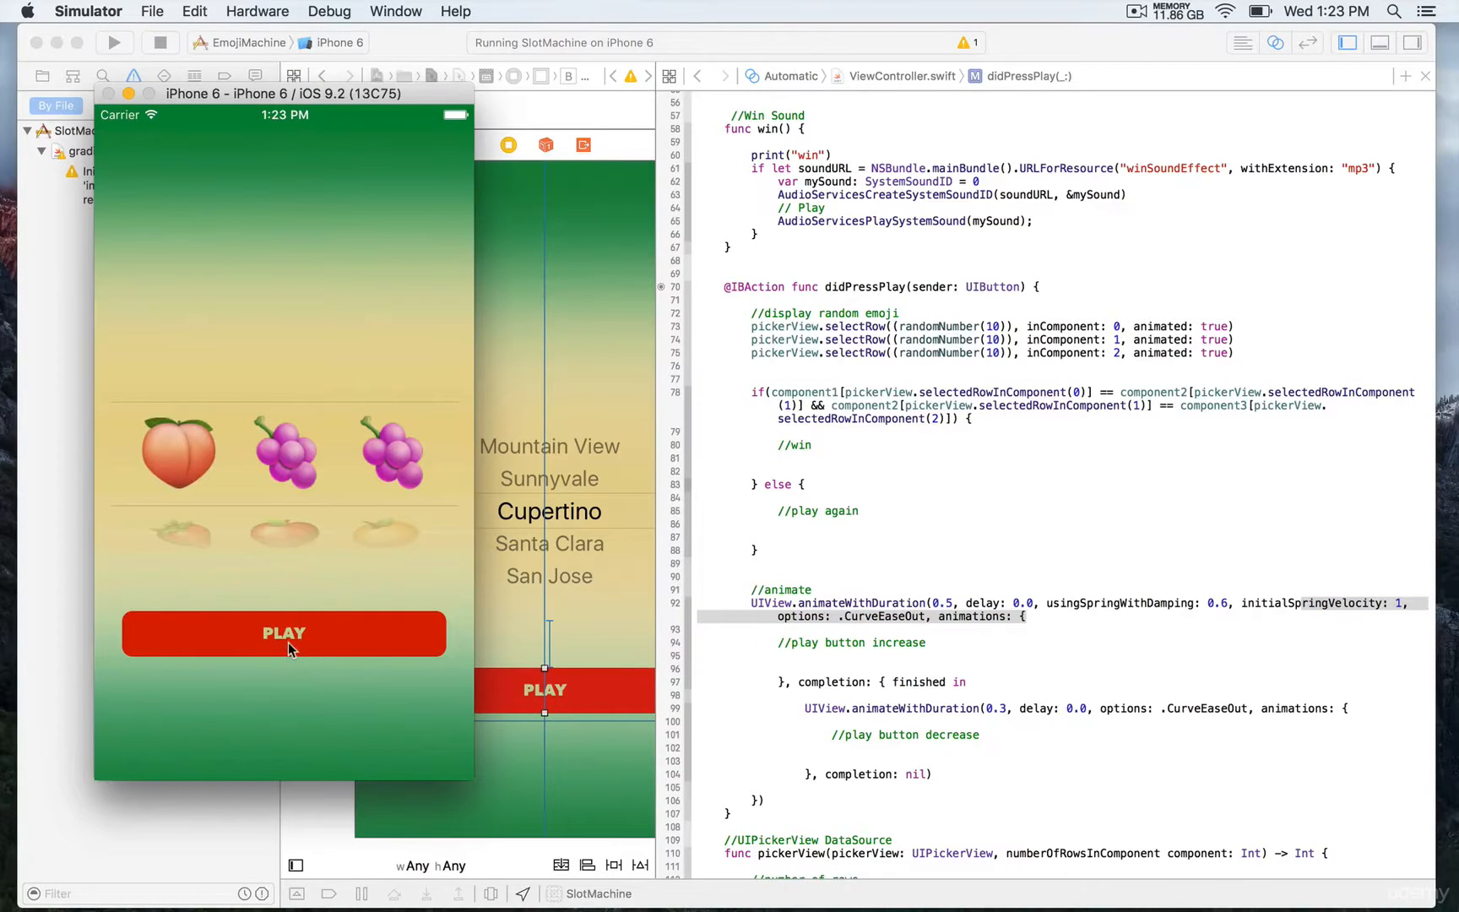
pyautogui.click(284, 635)
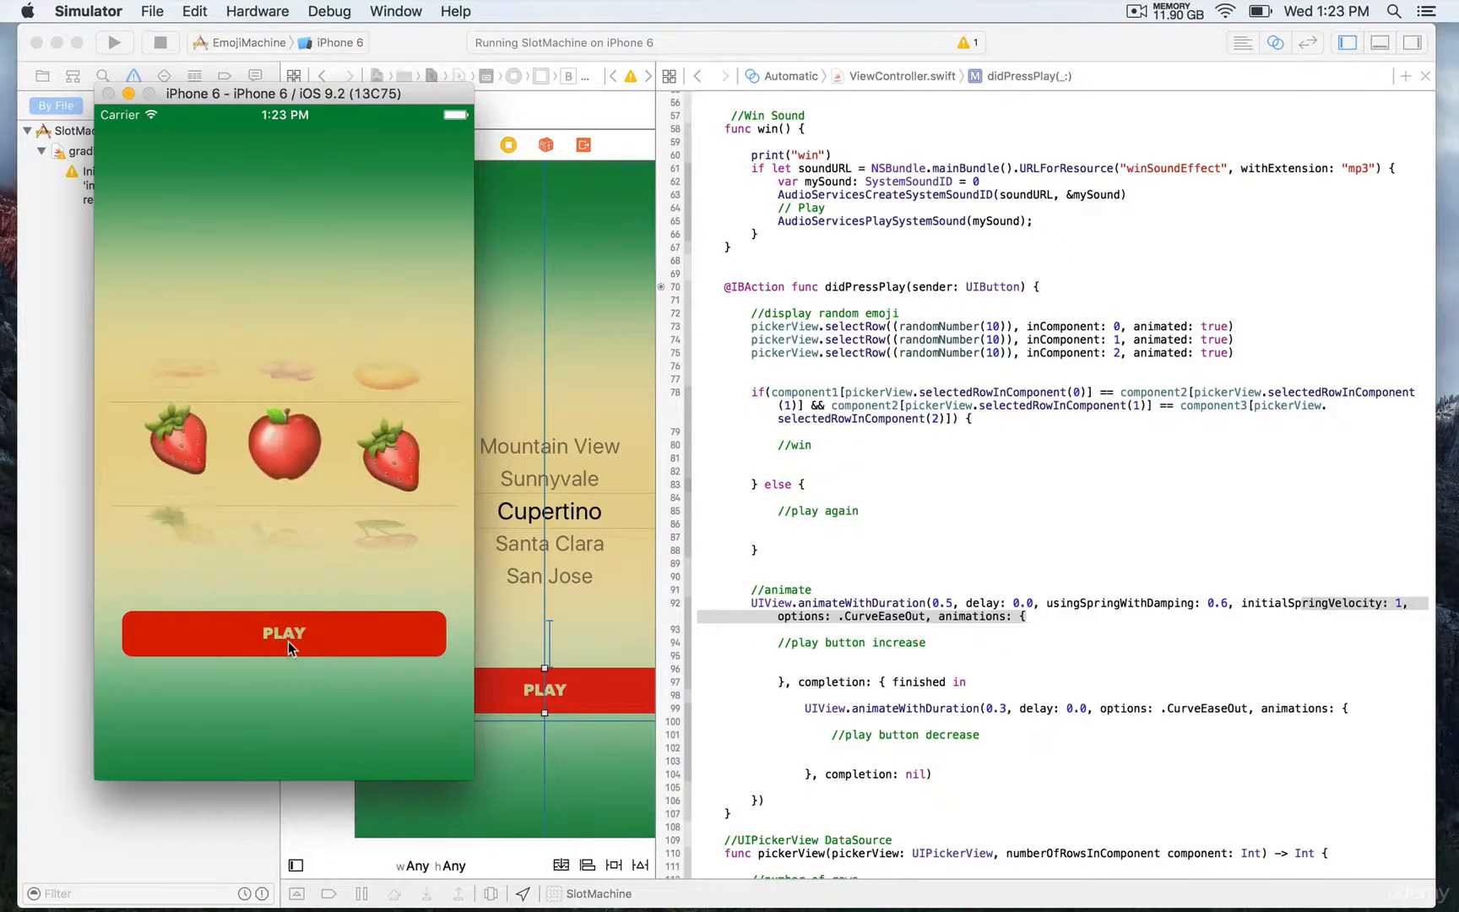
pyautogui.click(284, 633)
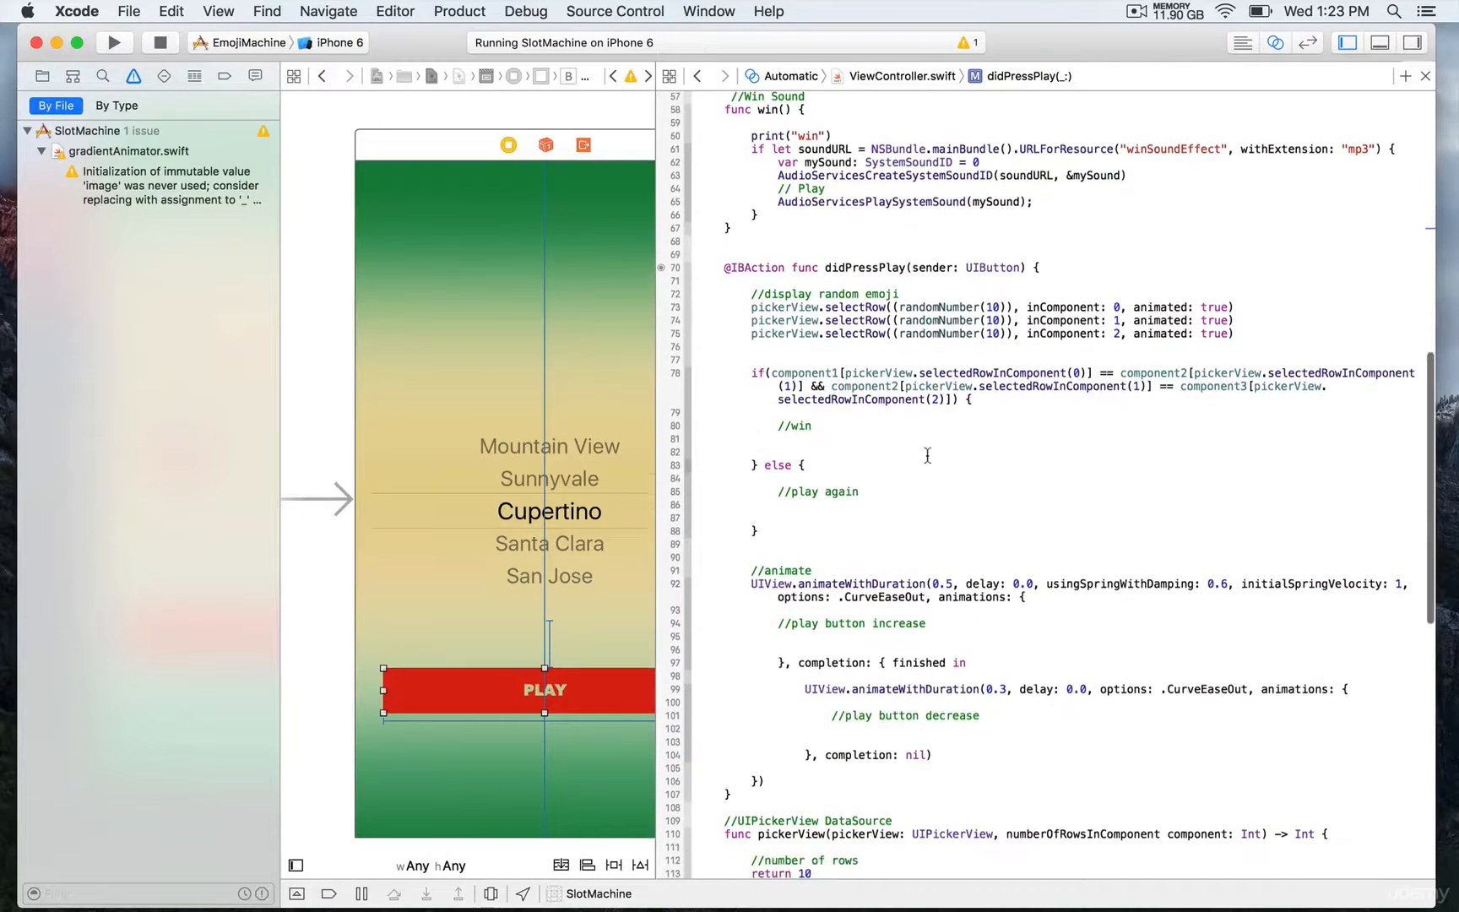
pyautogui.scroll(-3)
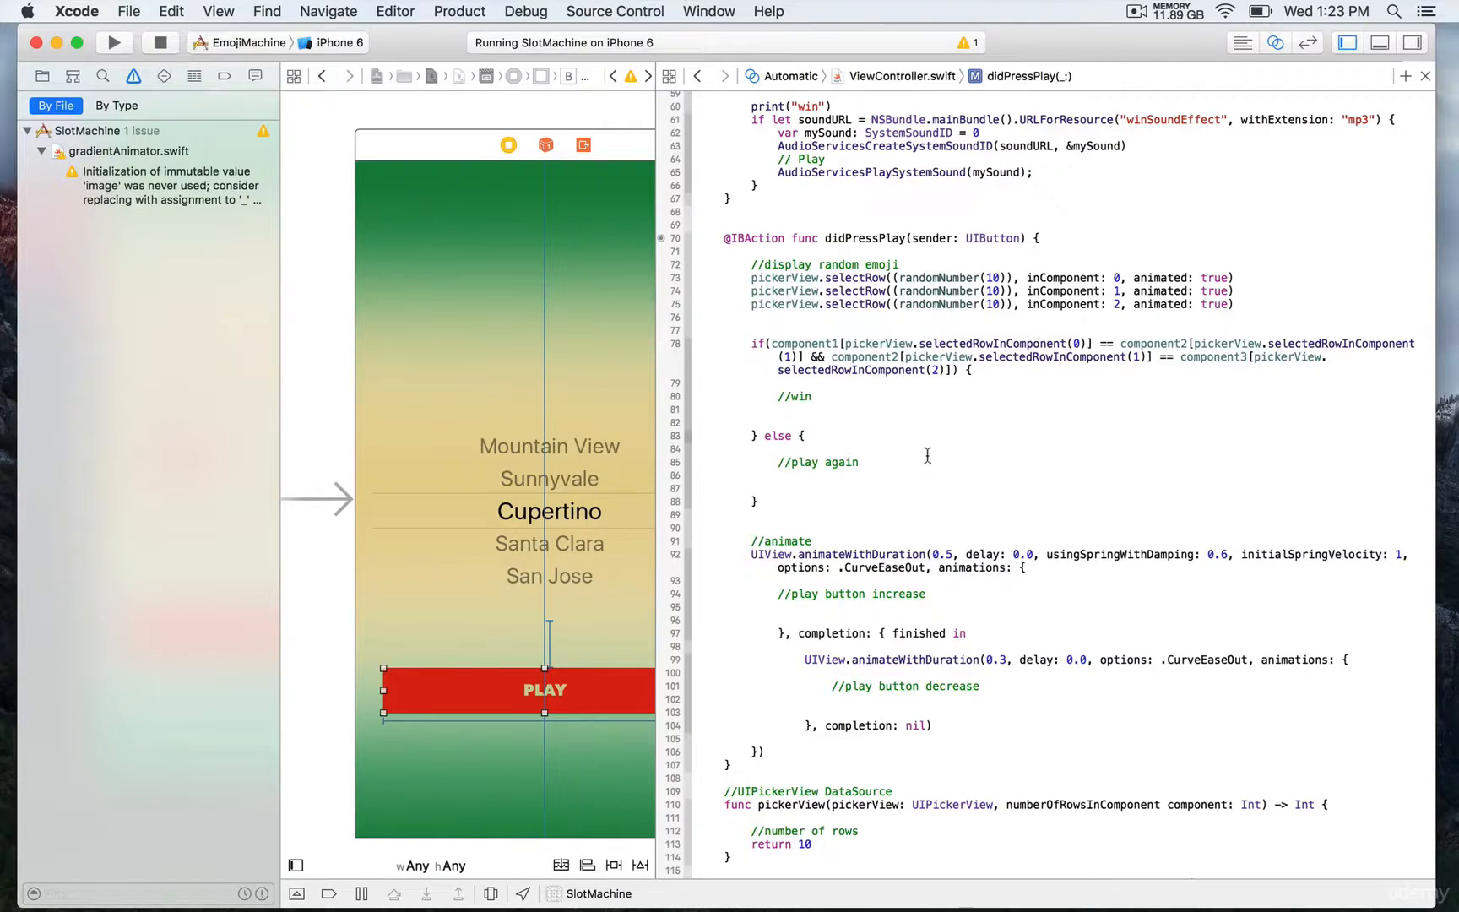
pyautogui.click(758, 410)
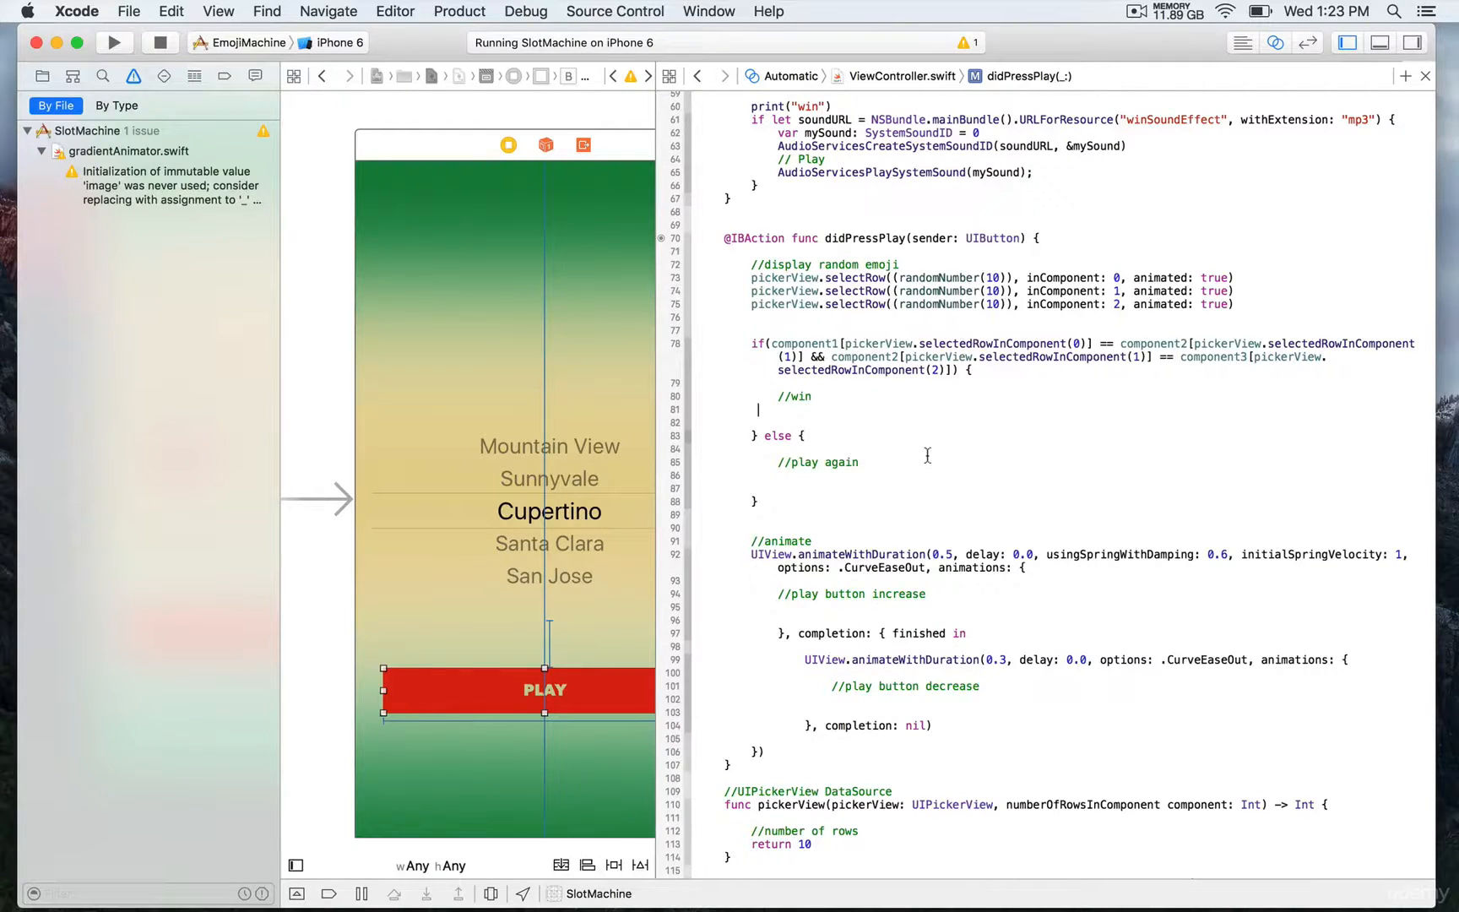